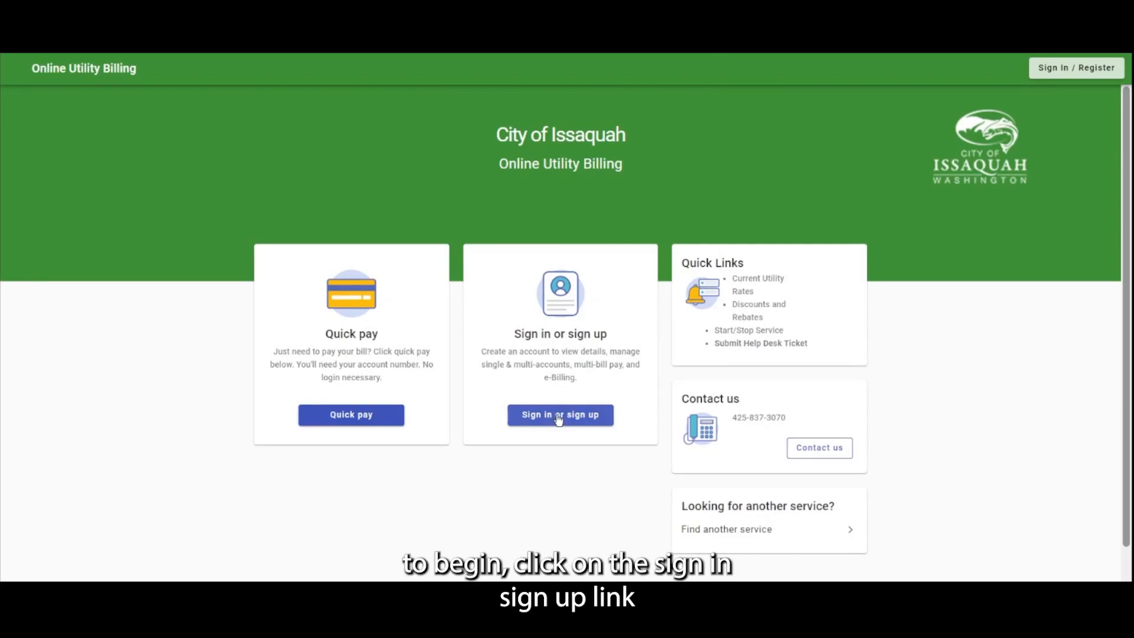
Step: Go to the community access 'Sign in or sign up' page
left_click(560, 414)
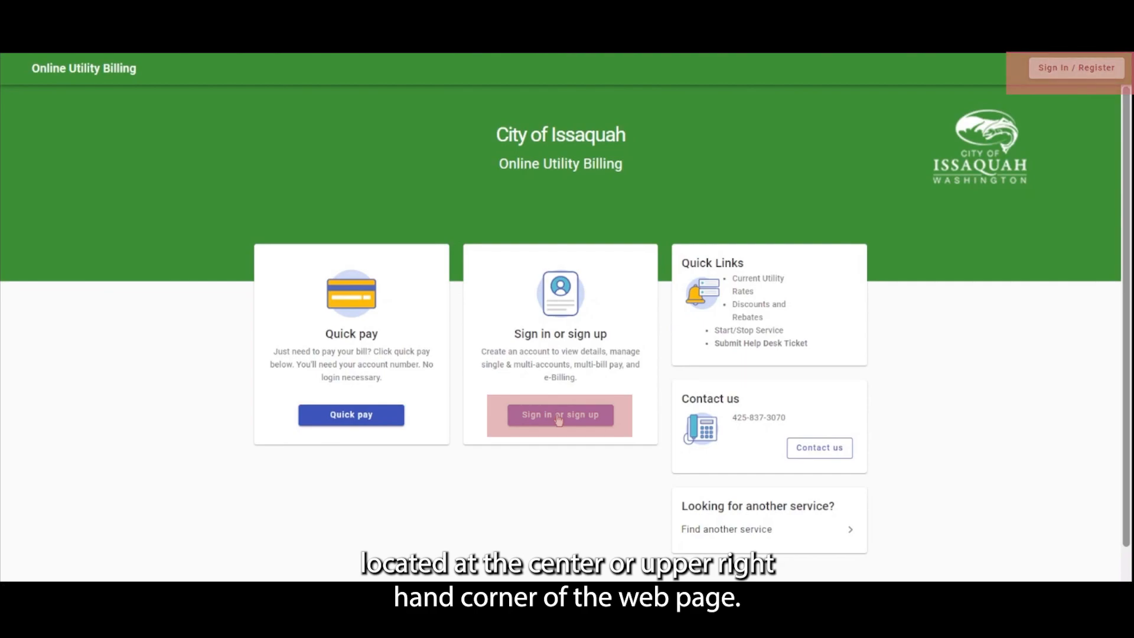
left_click(560, 414)
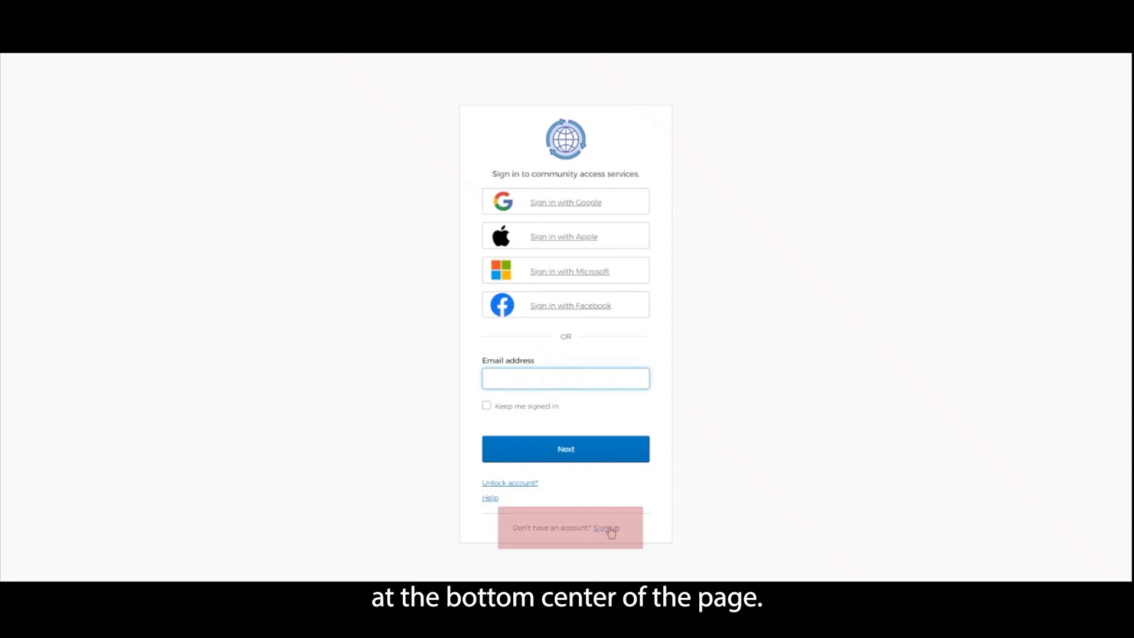
left_click(606, 527)
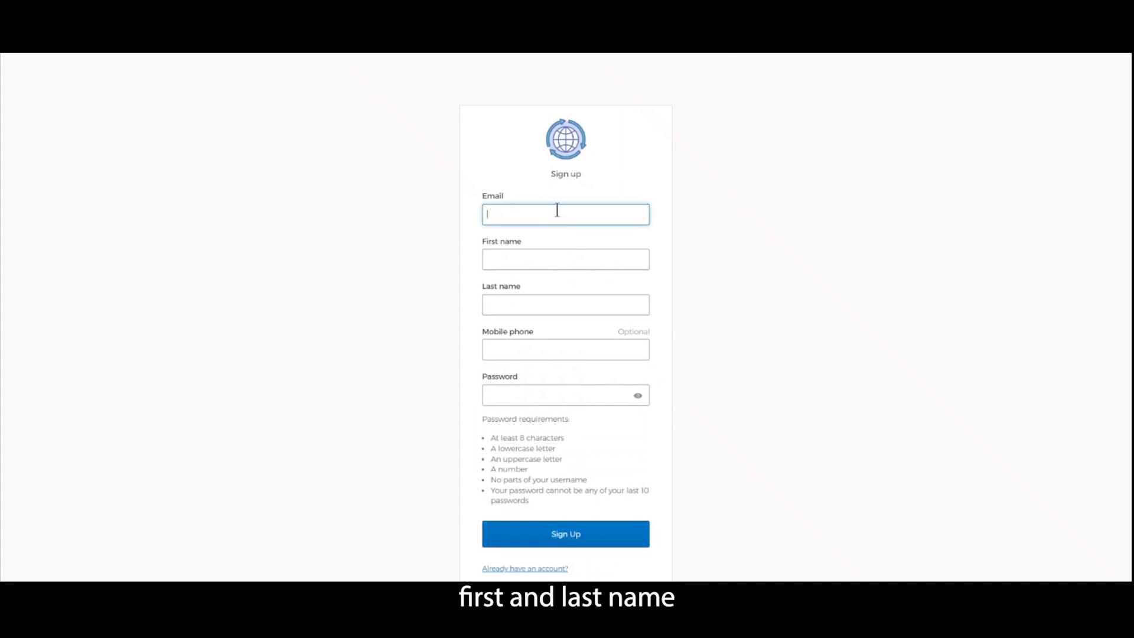
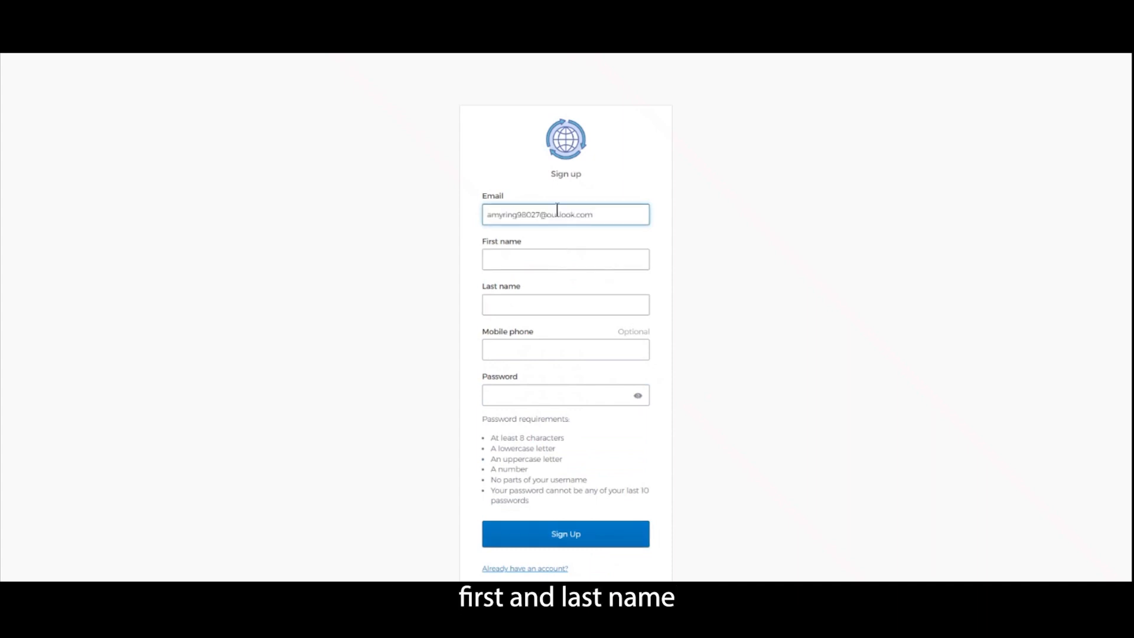
type("Am")
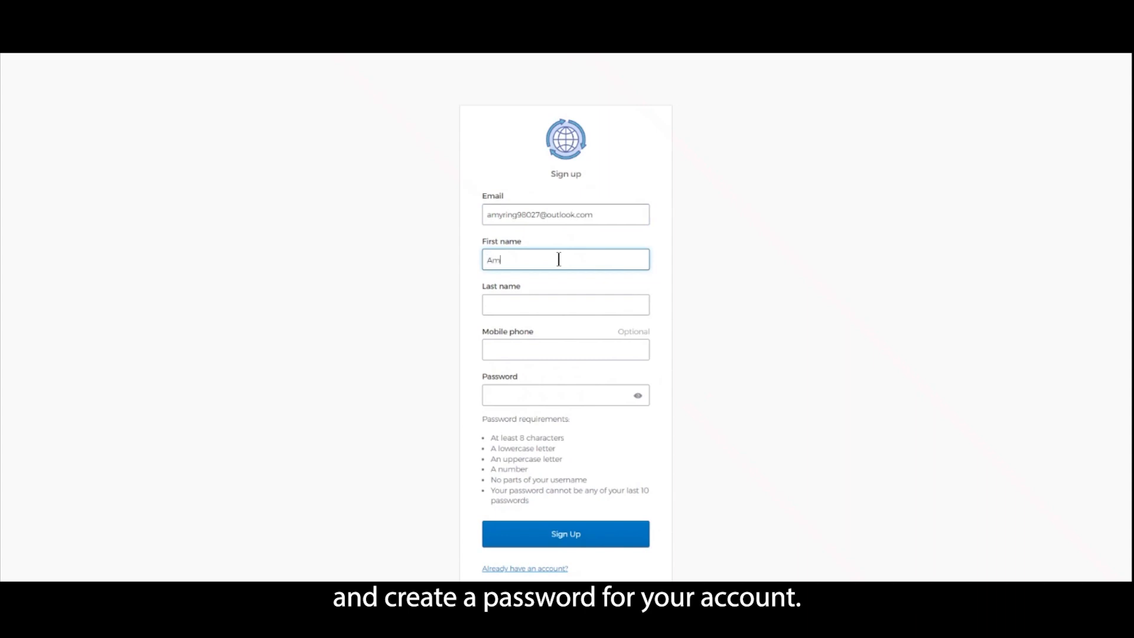
left_click(565, 304)
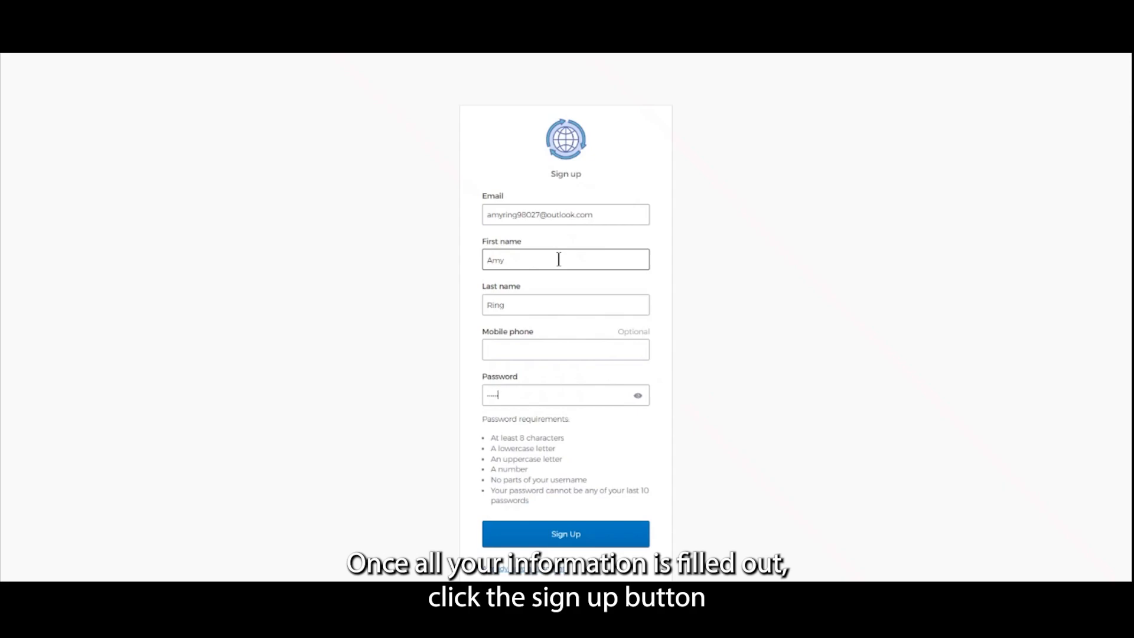
left_click(565, 534)
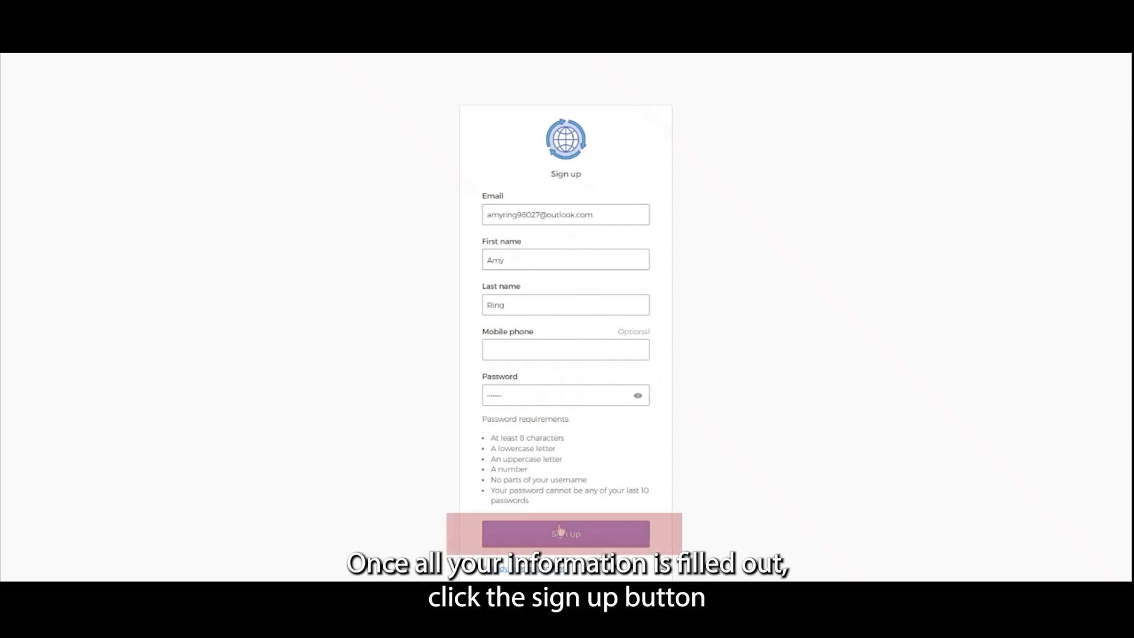
left_click(565, 534)
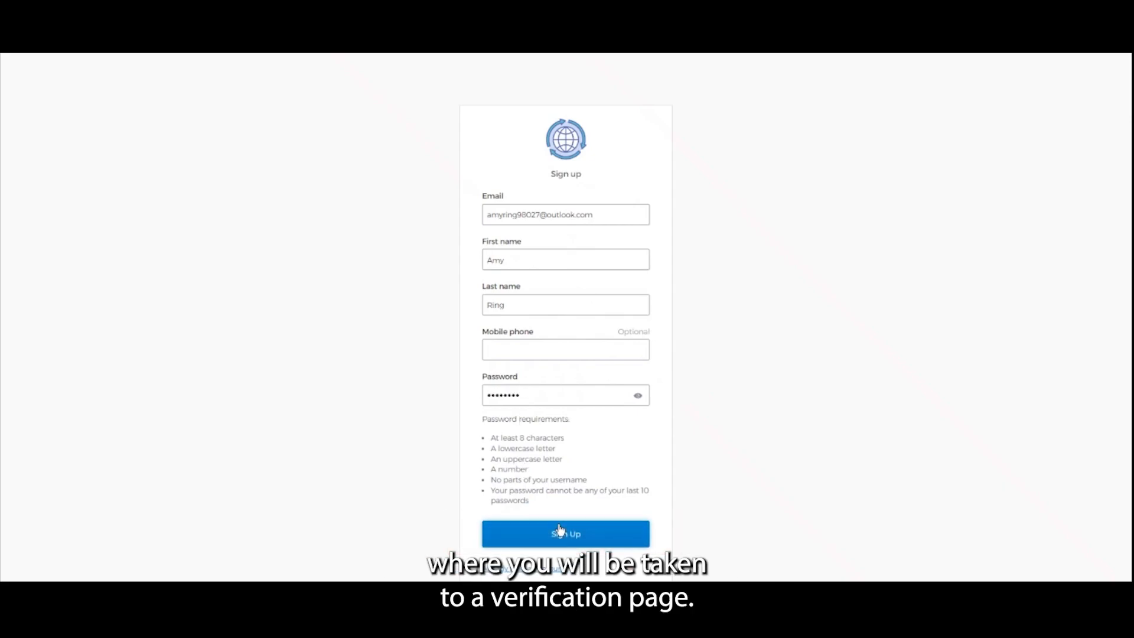
left_click(565, 534)
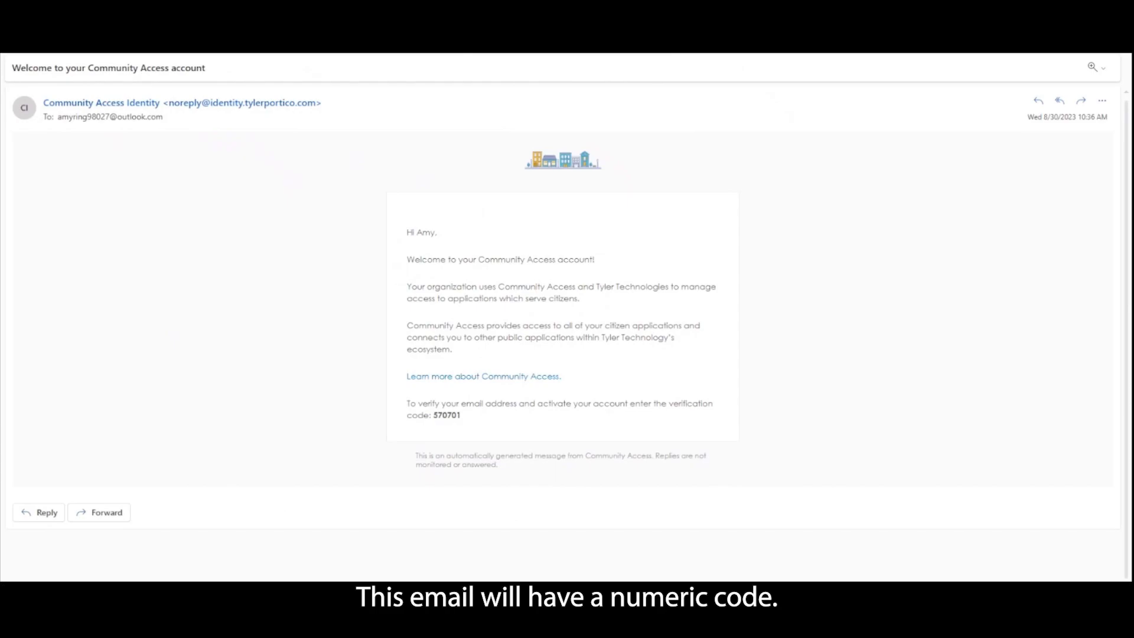
Step: Select the verification code in the Community Access welcome email
double_click(448, 415)
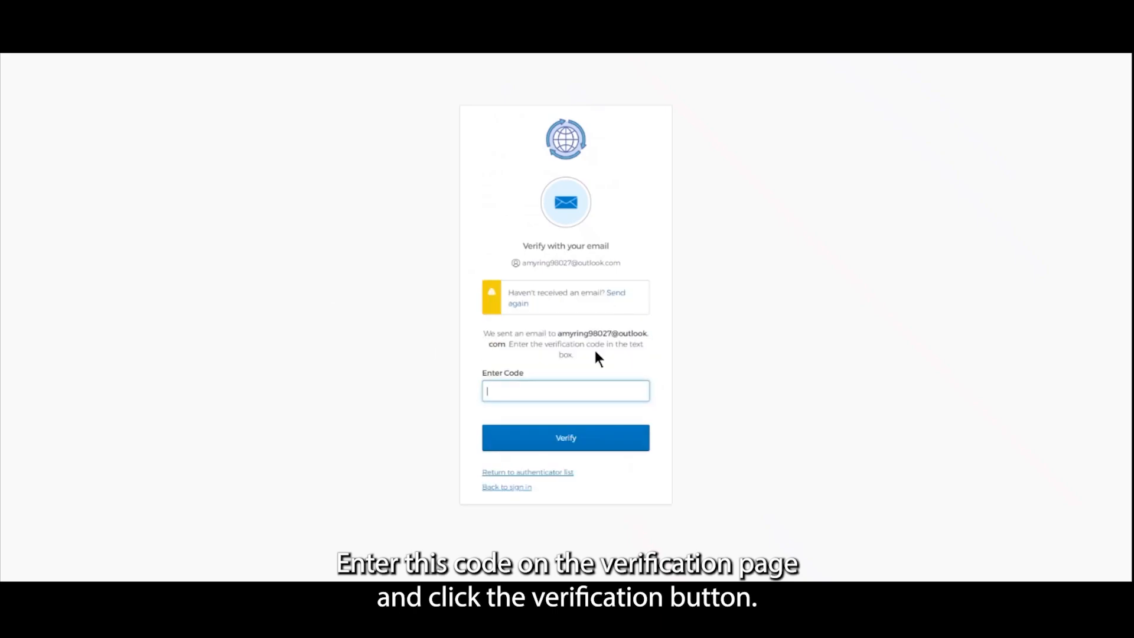
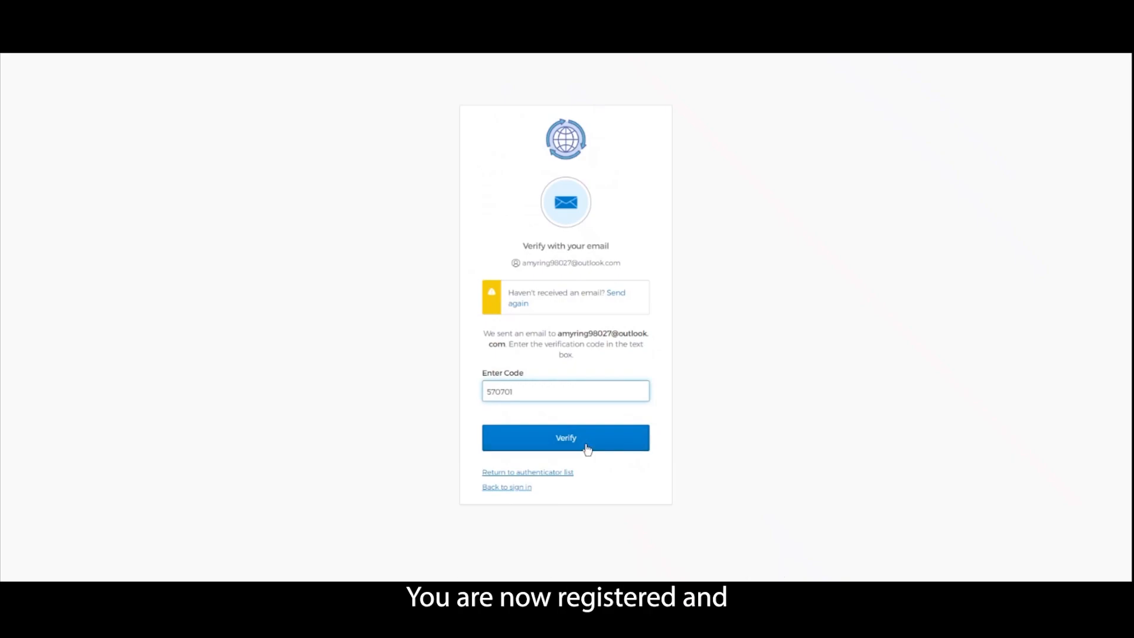
left_click(565, 437)
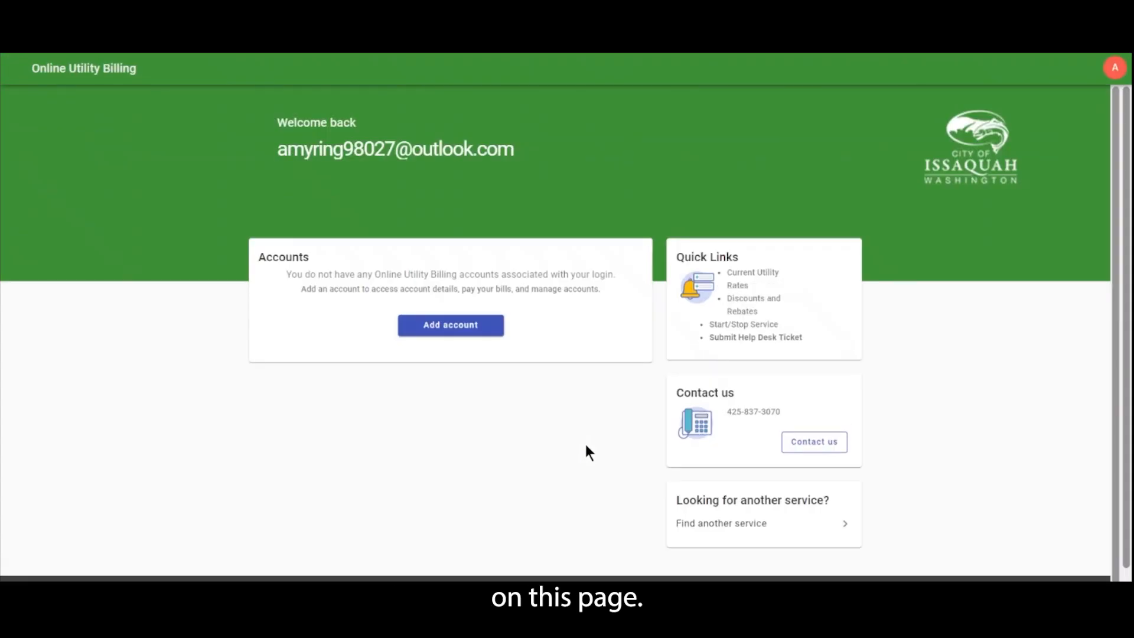
mouse_move(551, 415)
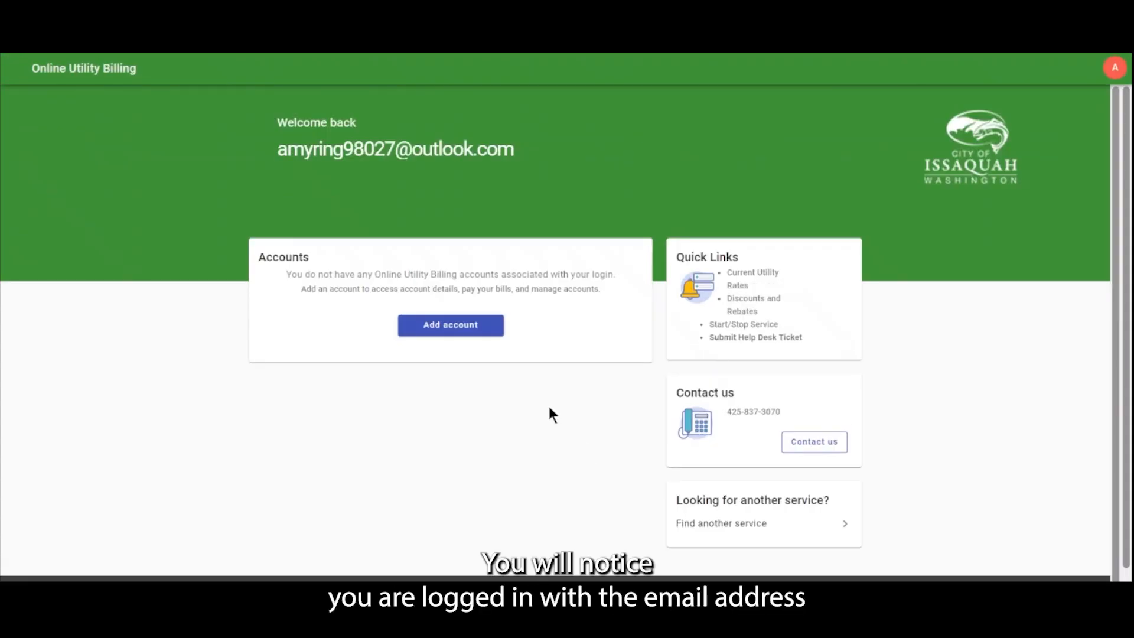
mouse_move(410, 185)
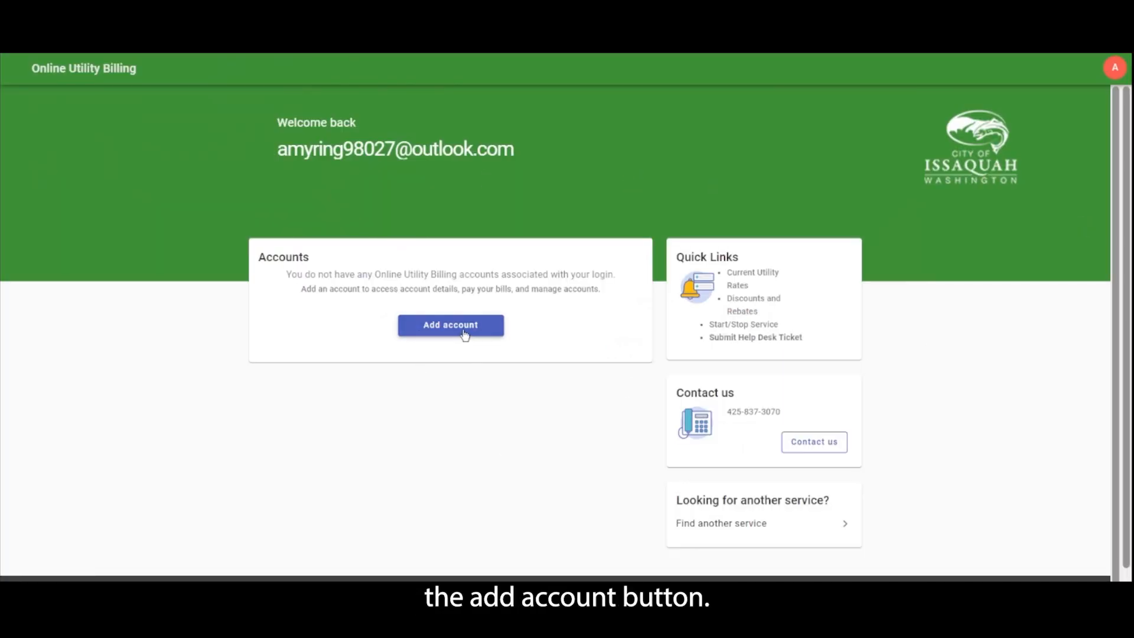
Step: Open the Add account form from the Welcome back page
left_click(450, 325)
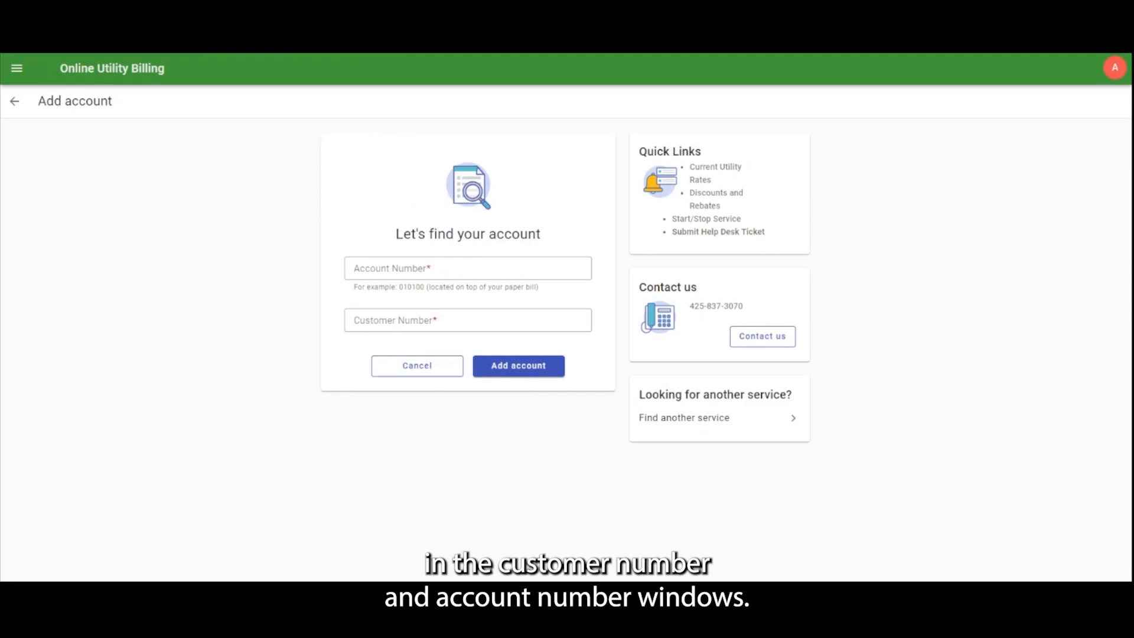
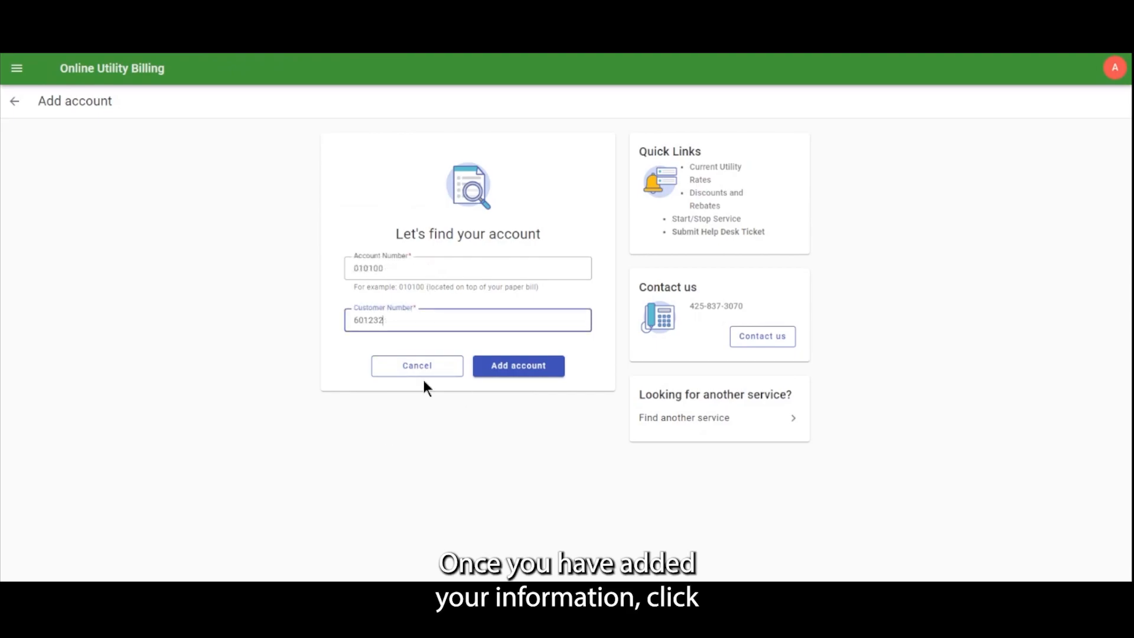
mouse_move(519, 400)
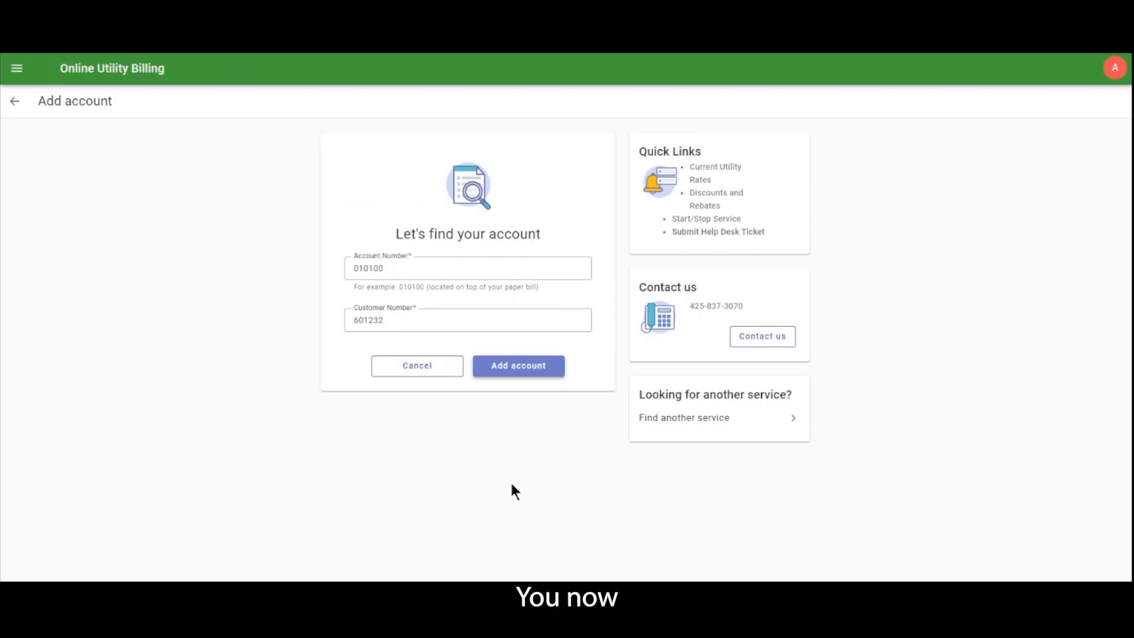
left_click(518, 366)
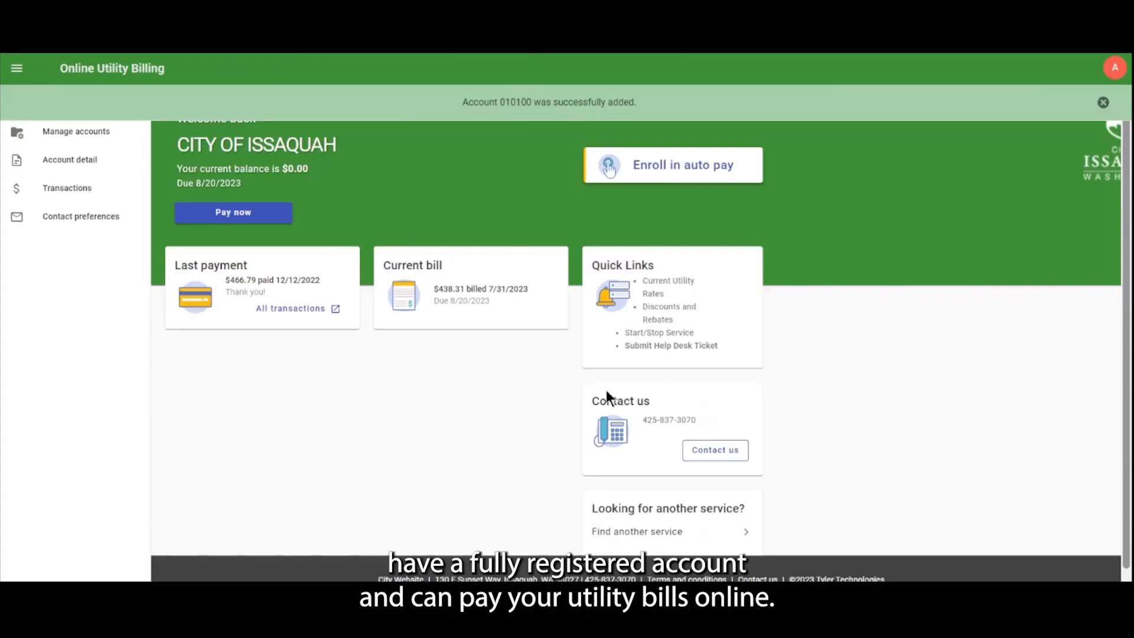